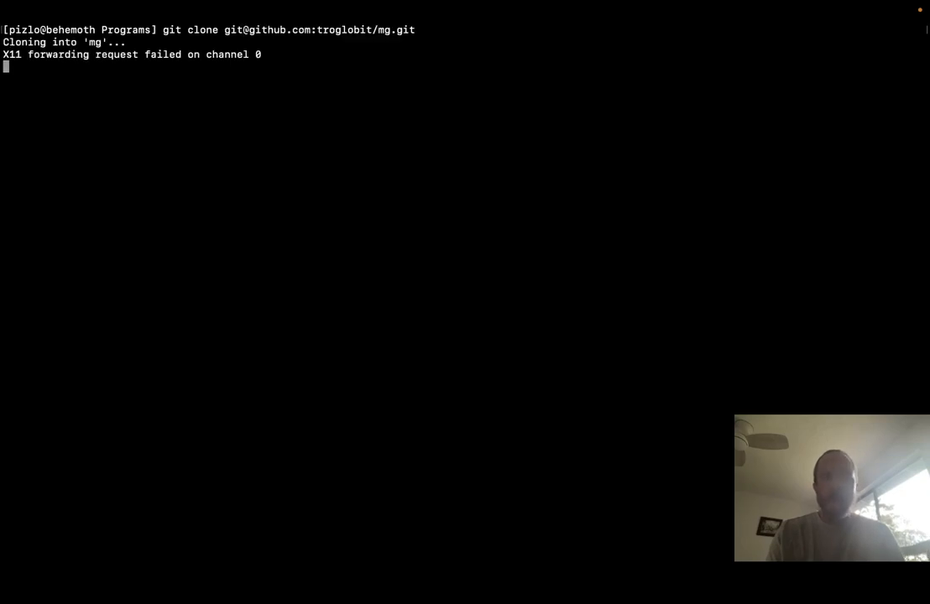
Enter the mg source directory, run ./autogen.sh to generate configure, and list the files.
text(cd mg)
text(ls)
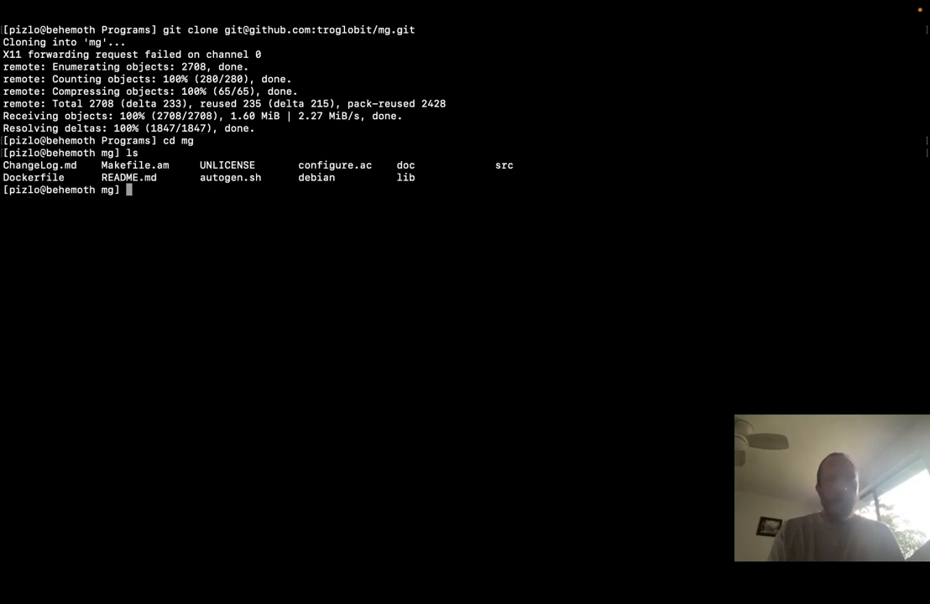
text(./autogen.sh)
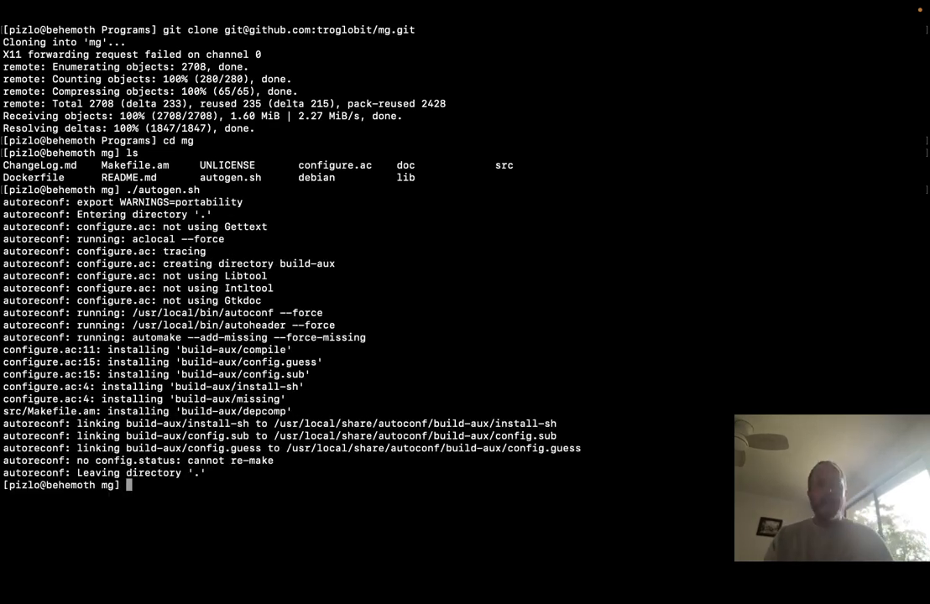
text(ls)
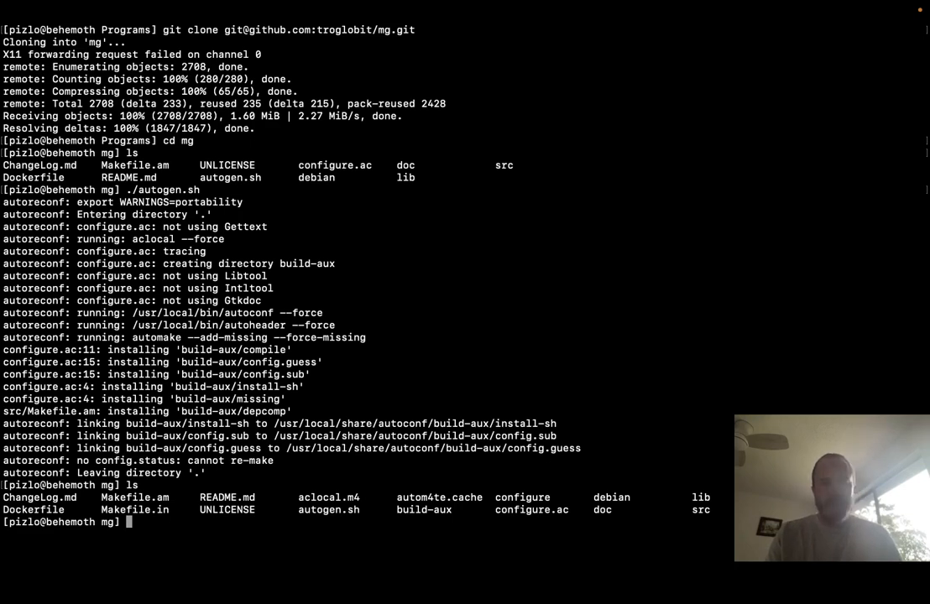
Run ./configure with CC set to xcrun and the llvm-project-deluge build/bin/clang, then review the summary.
text(CC="xcrun)
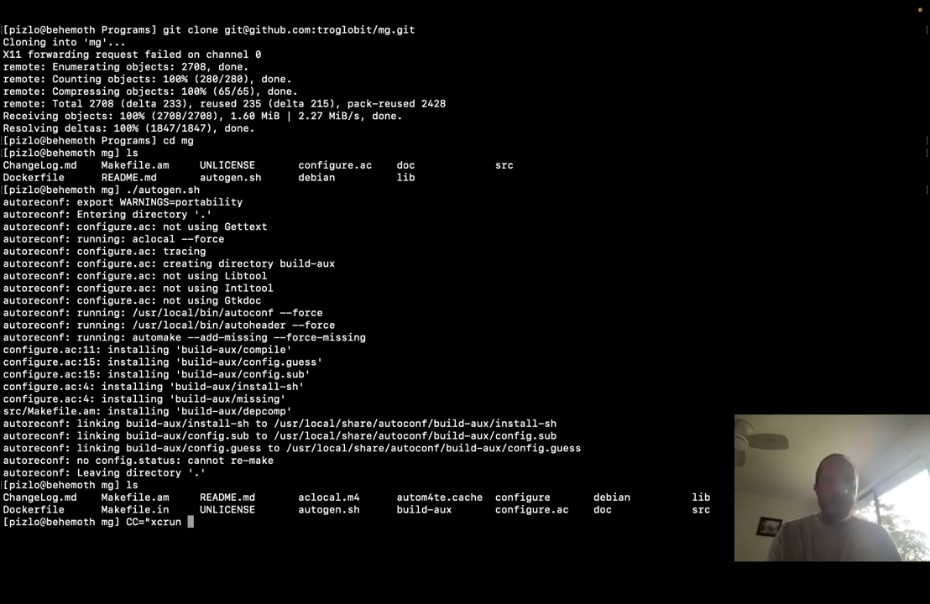
text(/Users/pizlo/Pr)
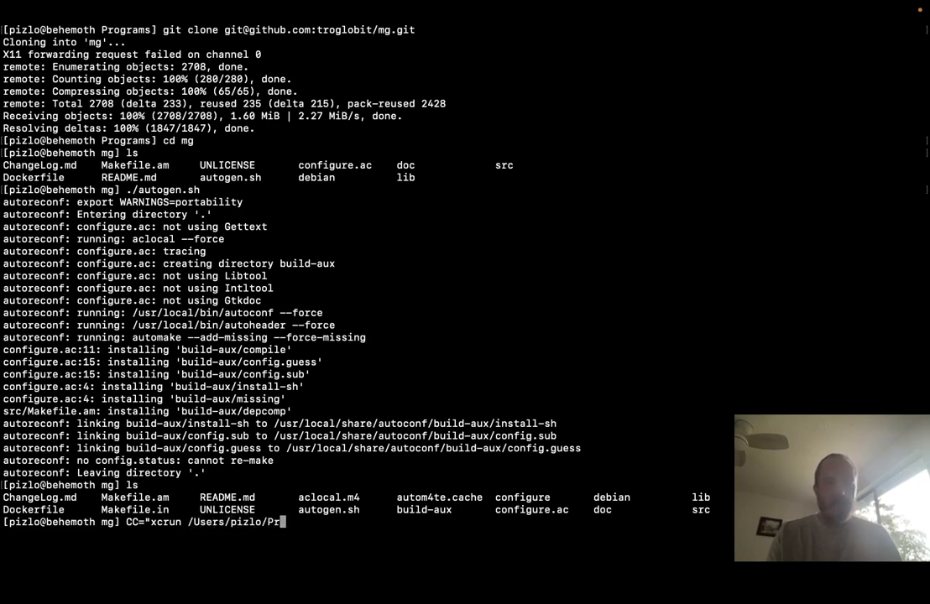
text(ograms/llvm-project-deluge)
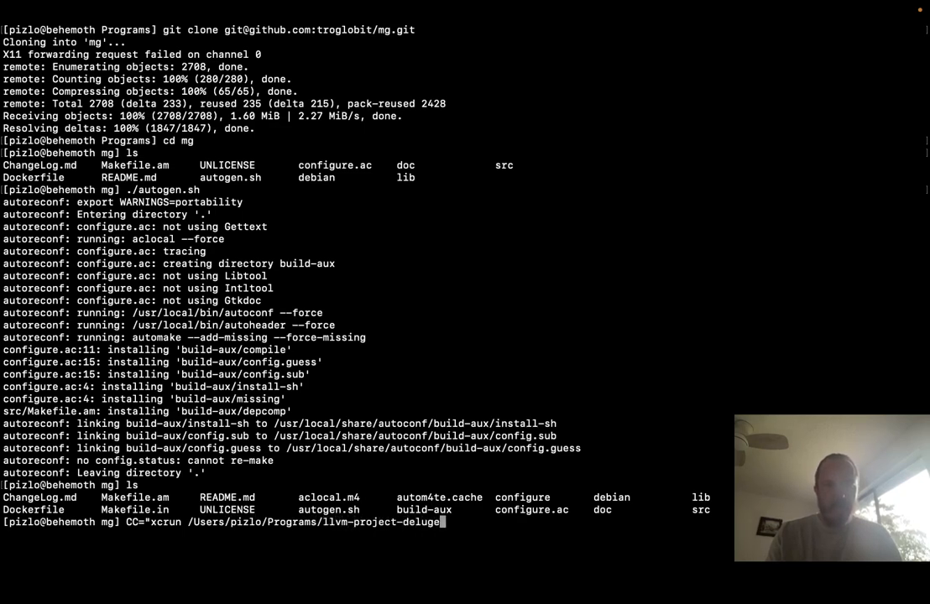
text(/build/bin/clan)
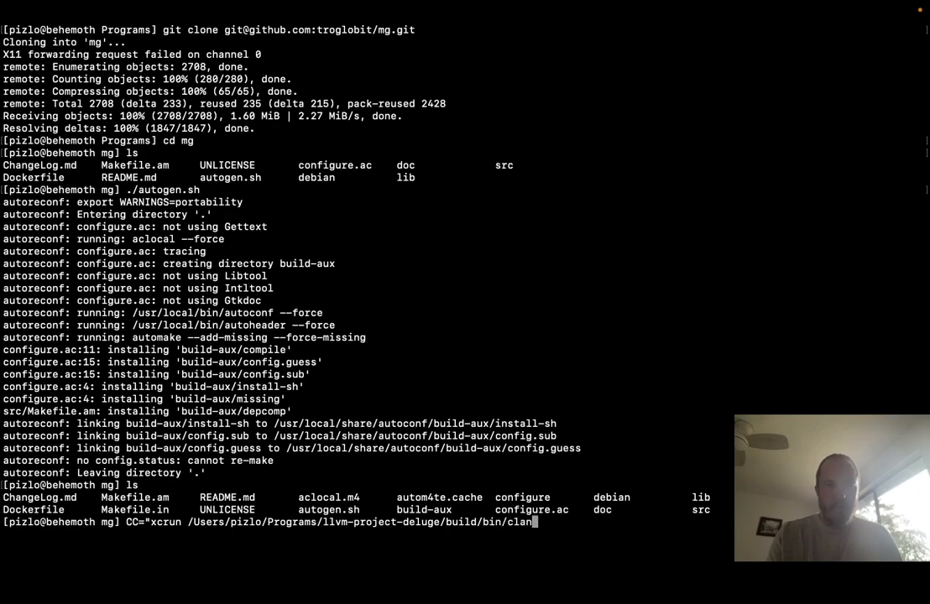
text(./configure)
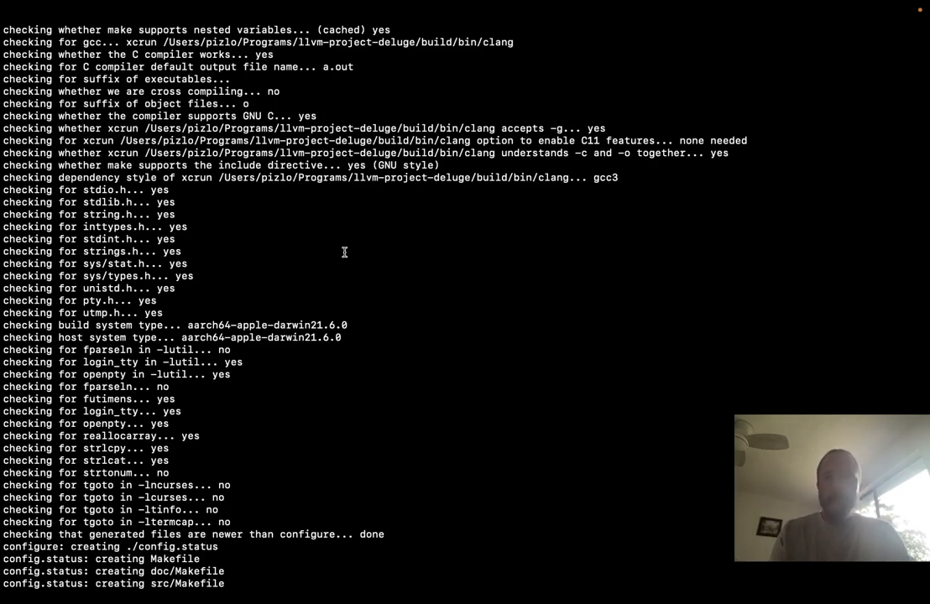
scroll(down, 3)
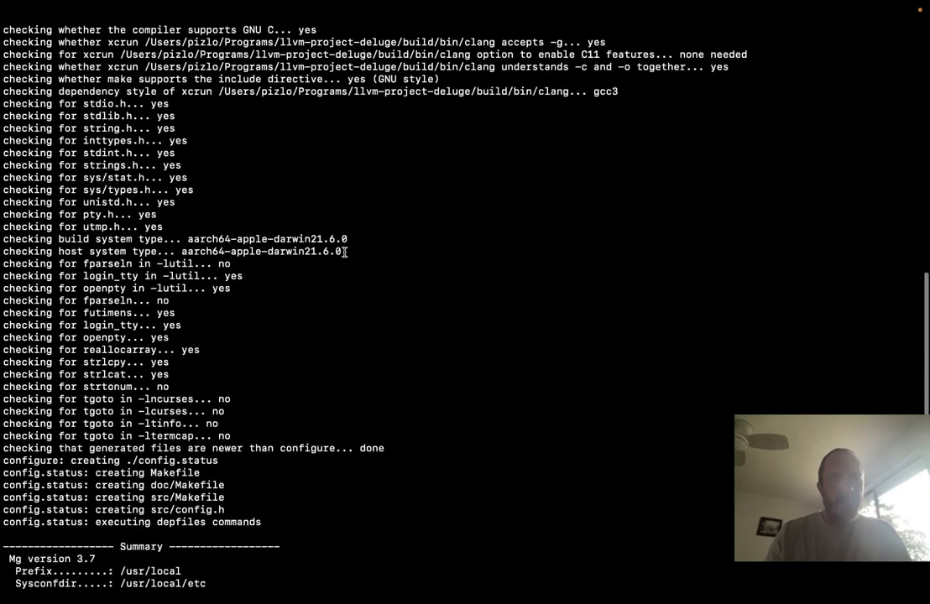
scroll(down, 3)
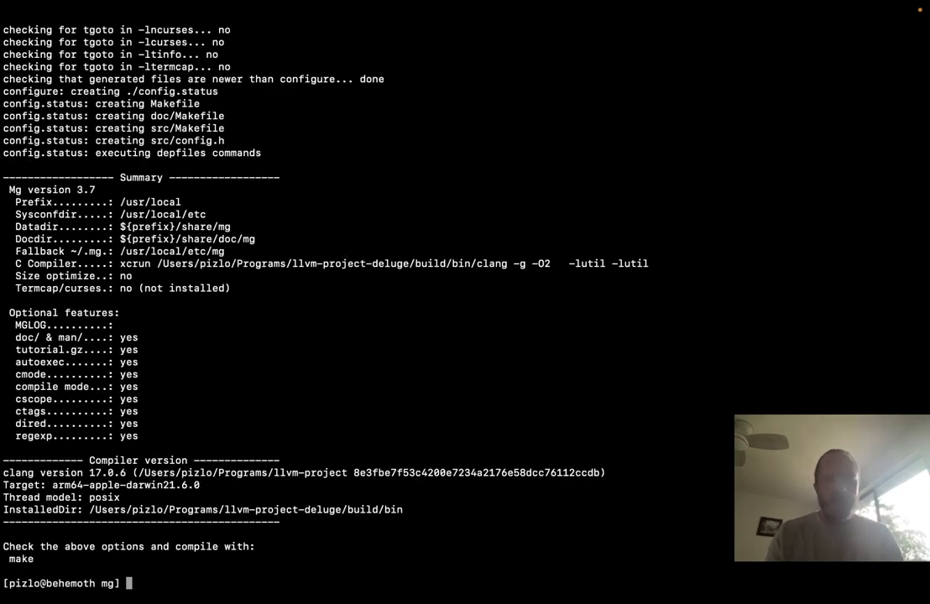
Build mg with make -j 10 and begin an otool command on the result.
text(make -j 10)
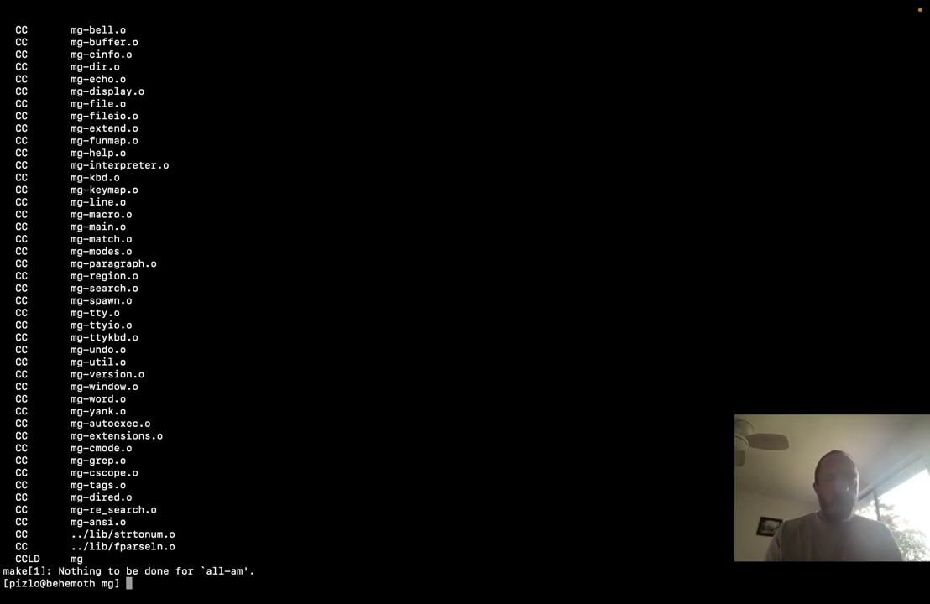
text(otool)
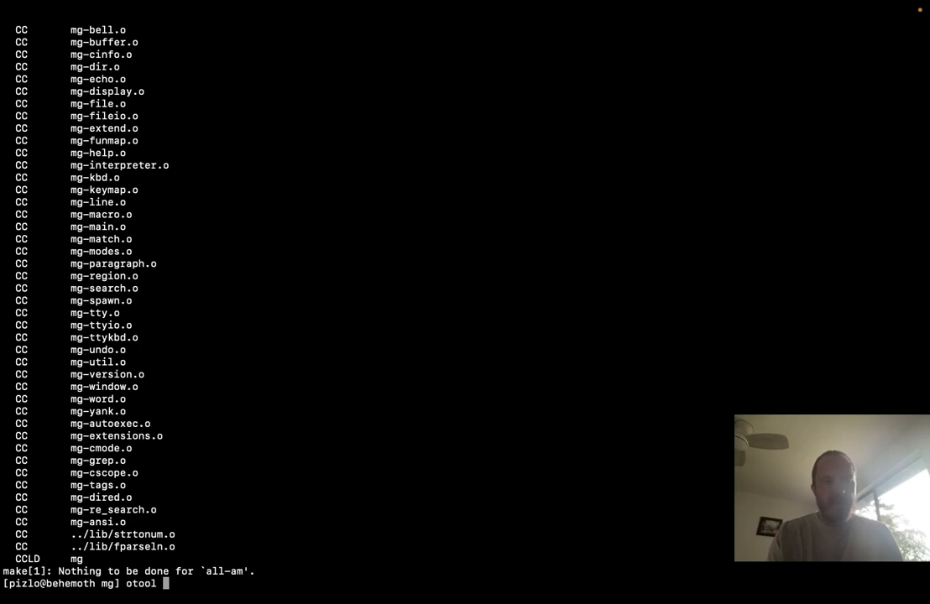
Run otool -L src/mg and highlight the libfilc_crt and libSystem.B library names in its output.
text(-L)
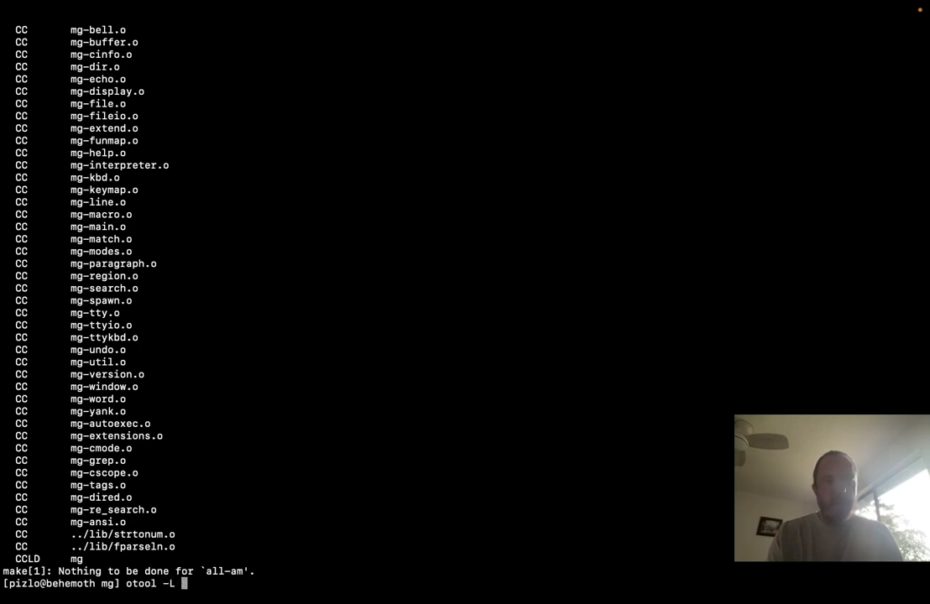
text(src/mg)
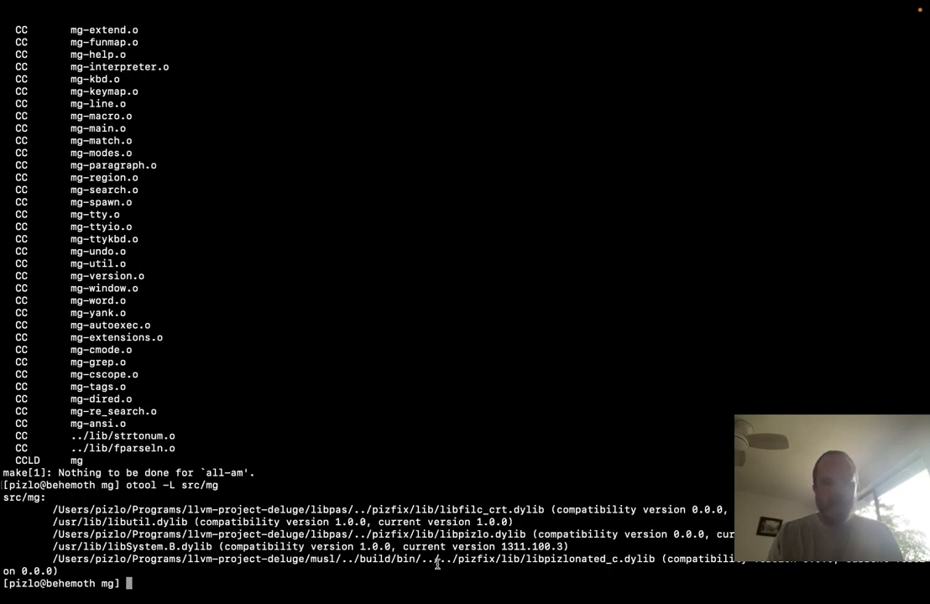
double_click(584, 559)
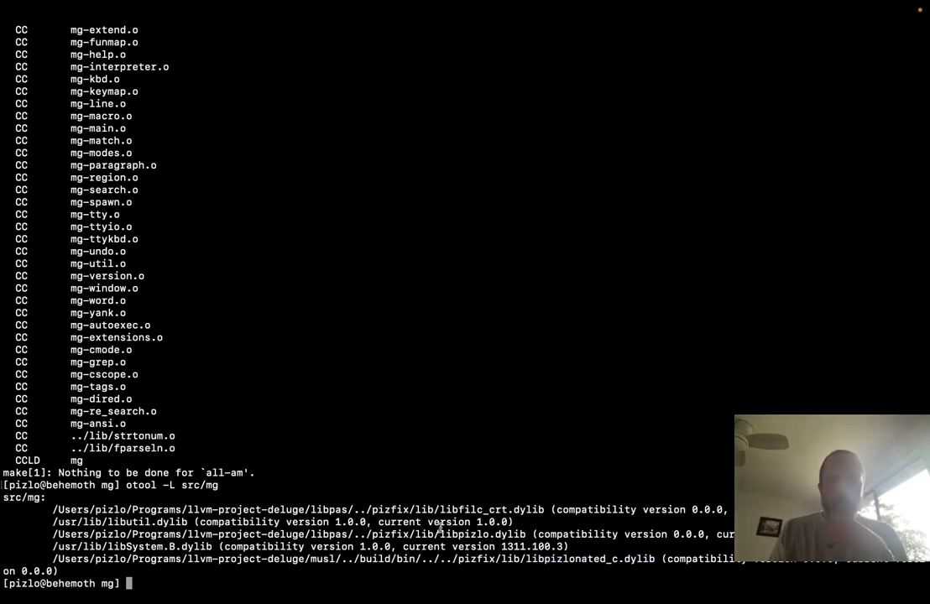
double_click(474, 510)
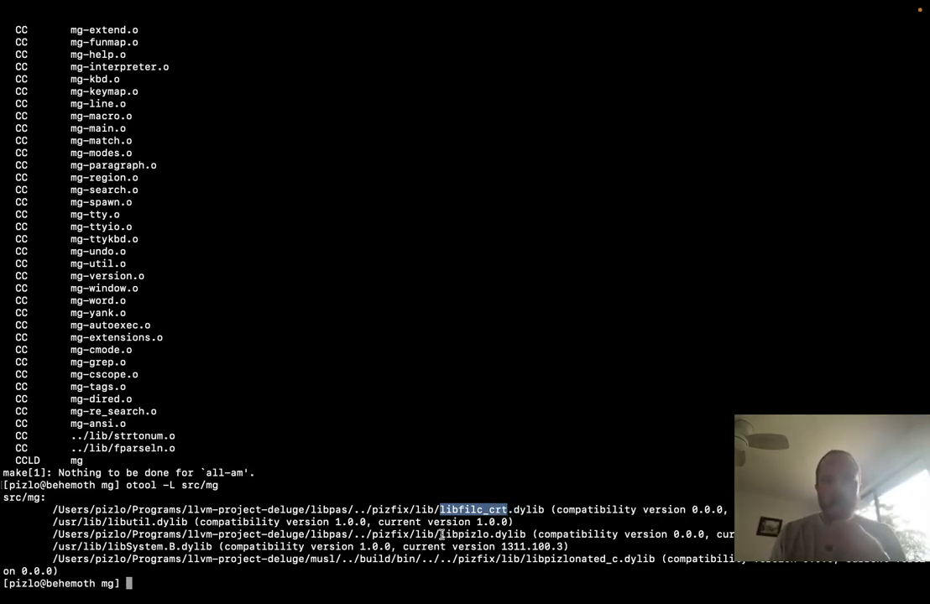
double_click(483, 533)
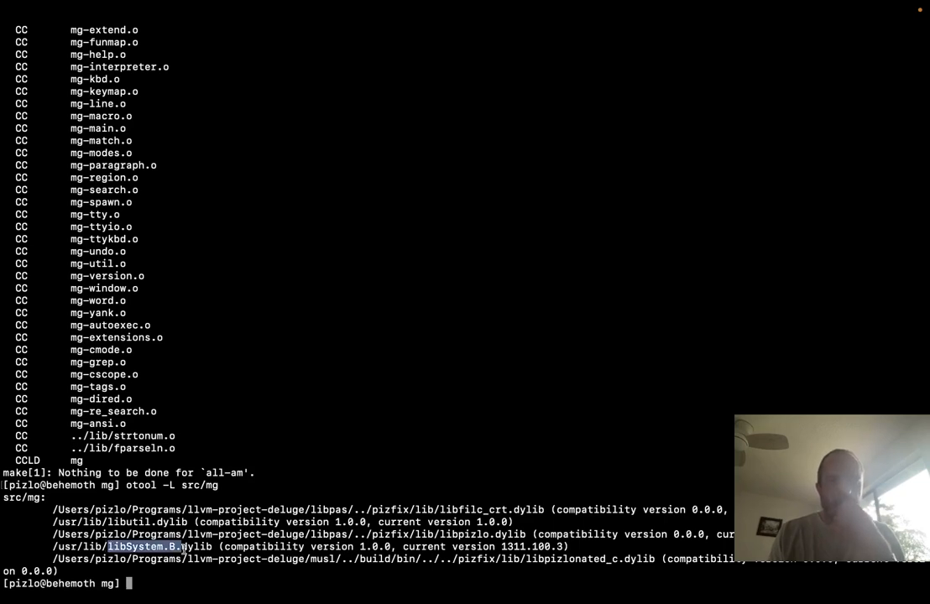
double_click(484, 534)
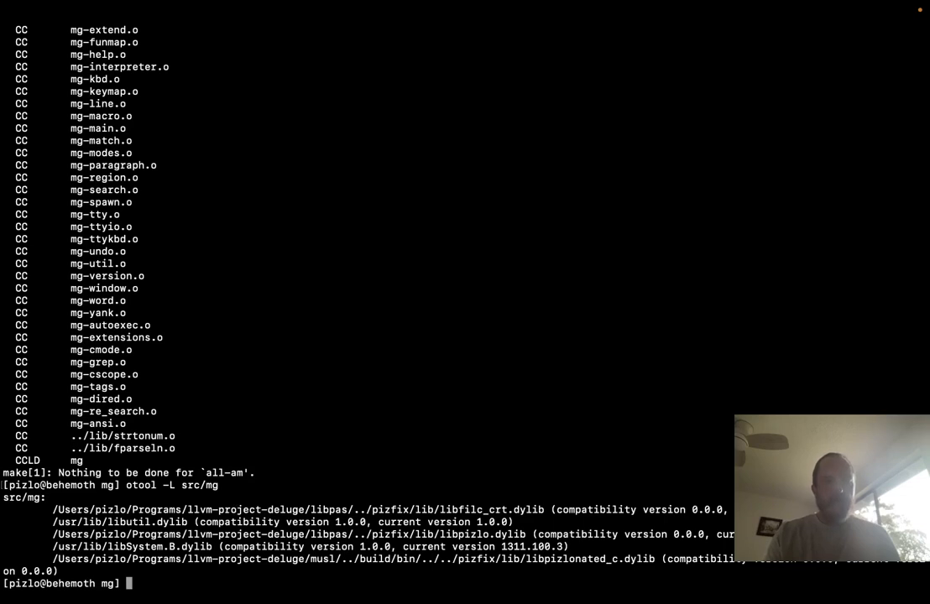
Launch src/mg, then relaunch it with FUGC logging enabled on an empty scratch buffer.
text(src/mg)
text(fdsagdsafdsafdsafdsafdsafdsafdsafdsafdsafdsafdsafdsafdsafdsafdsafdsaf)
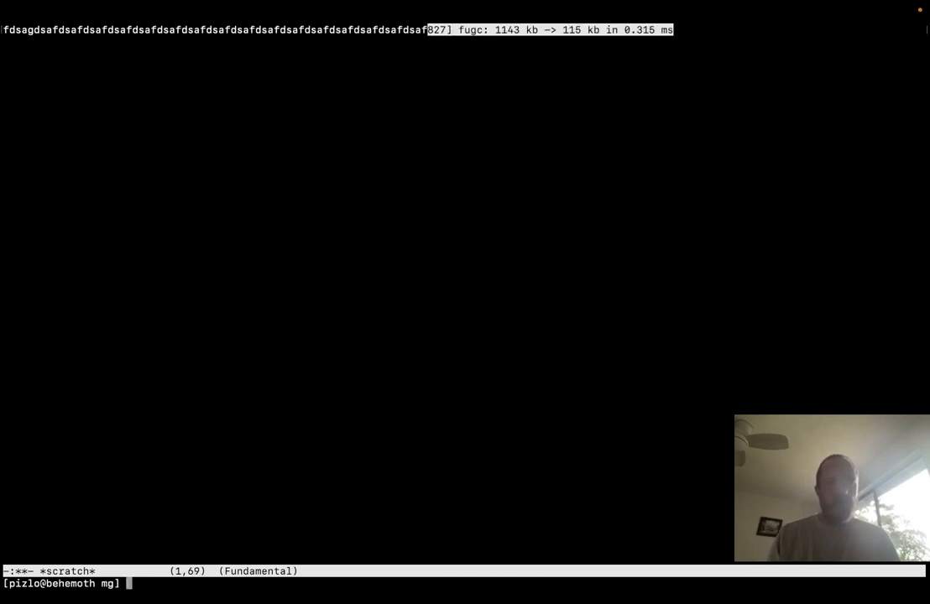
text(FUGC_src/mg)
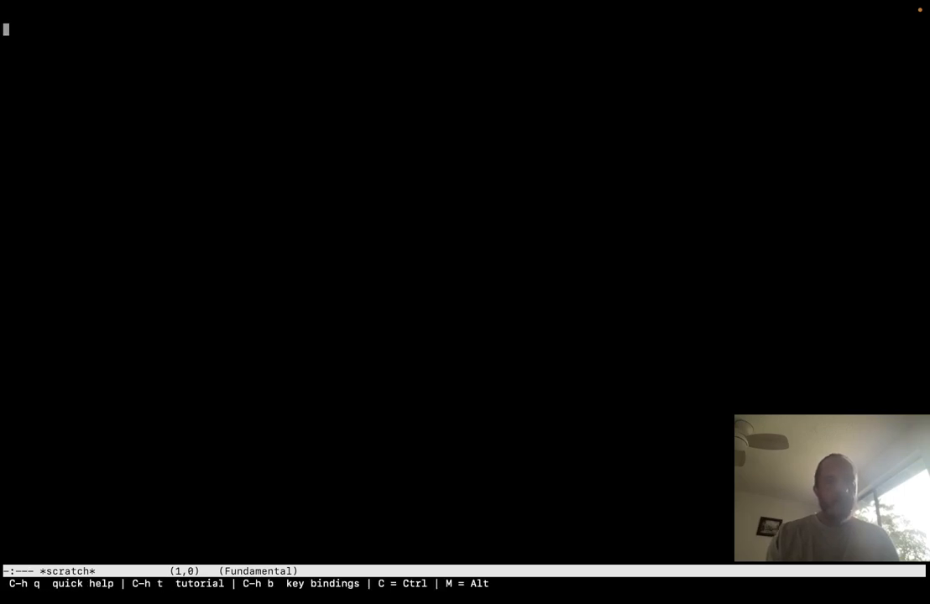
Write a hello.c printing "Hello, Fil-C!" with stdio.h and printf, save it, and suspend mg with C-z.
text(#include <stdio.h>)
text(int main()
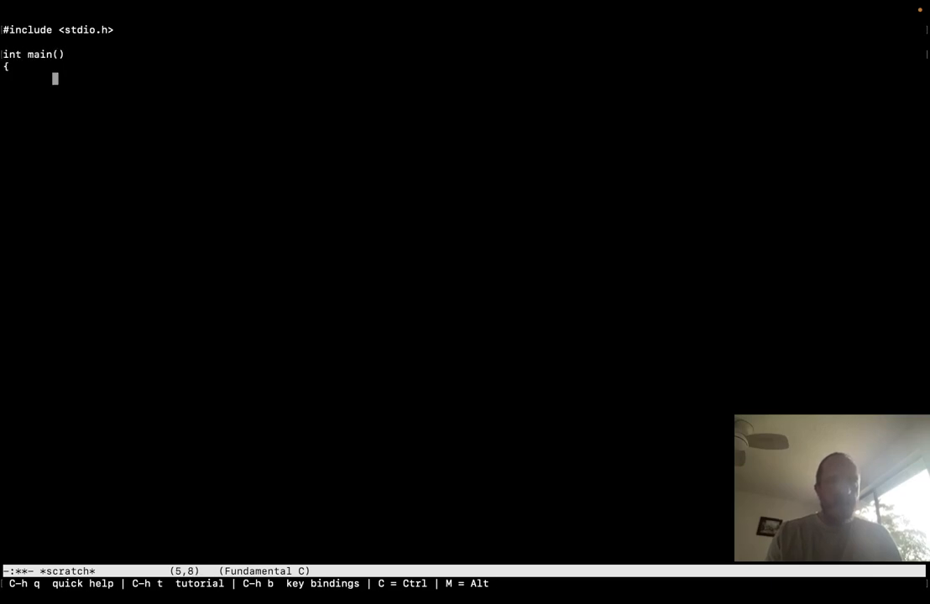
text(})
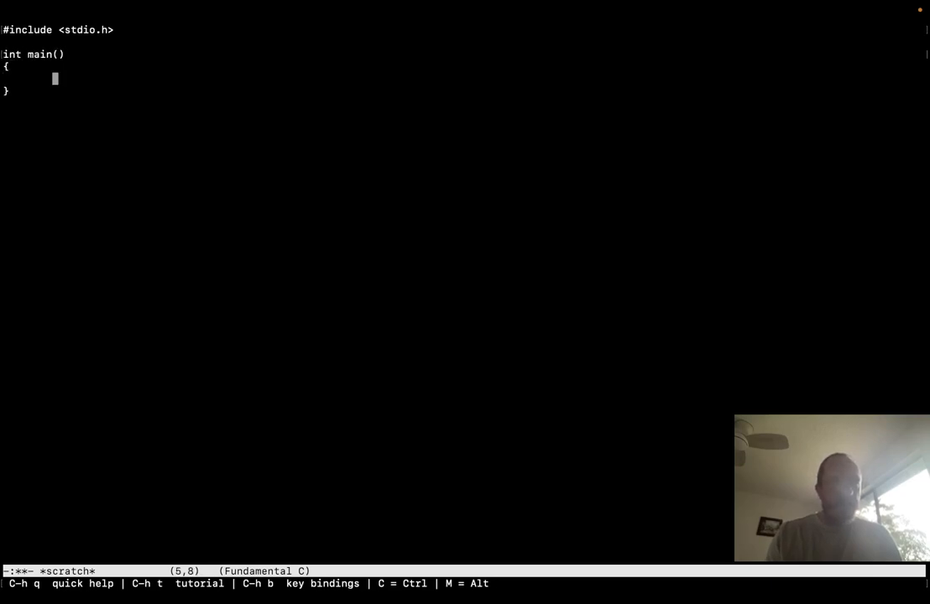
text(printf)
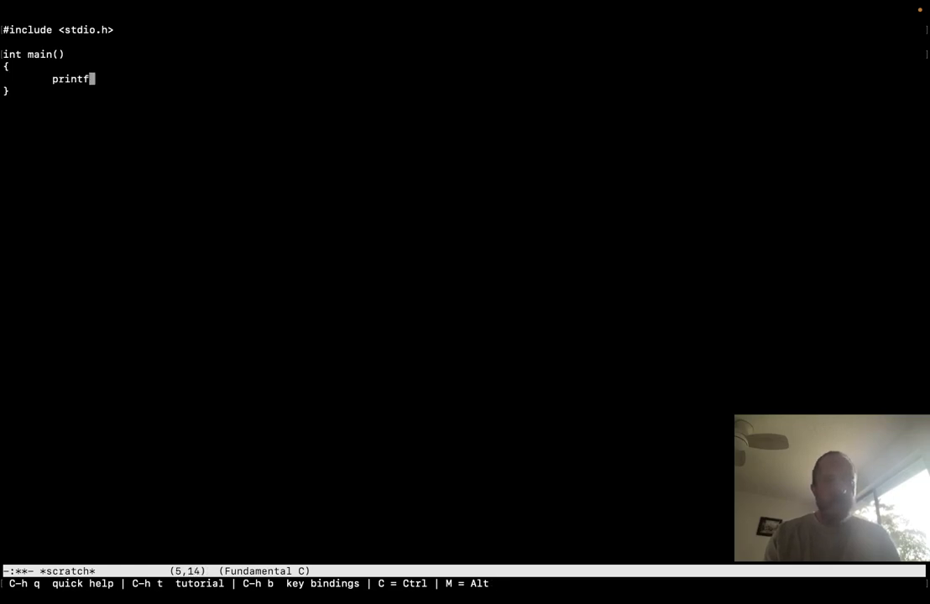
text(("Hellom Fu)
text(return 0;)
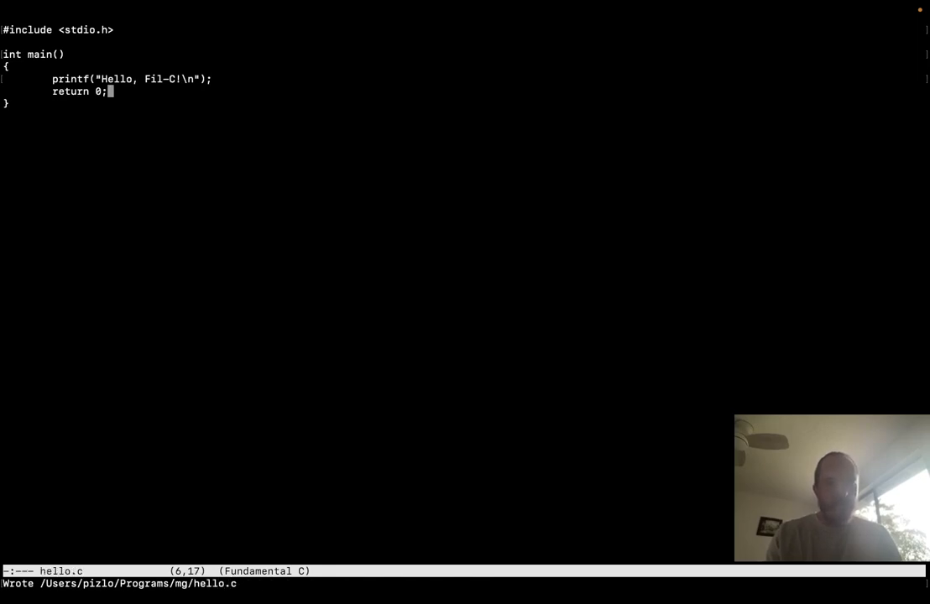
key(ctrl+z)
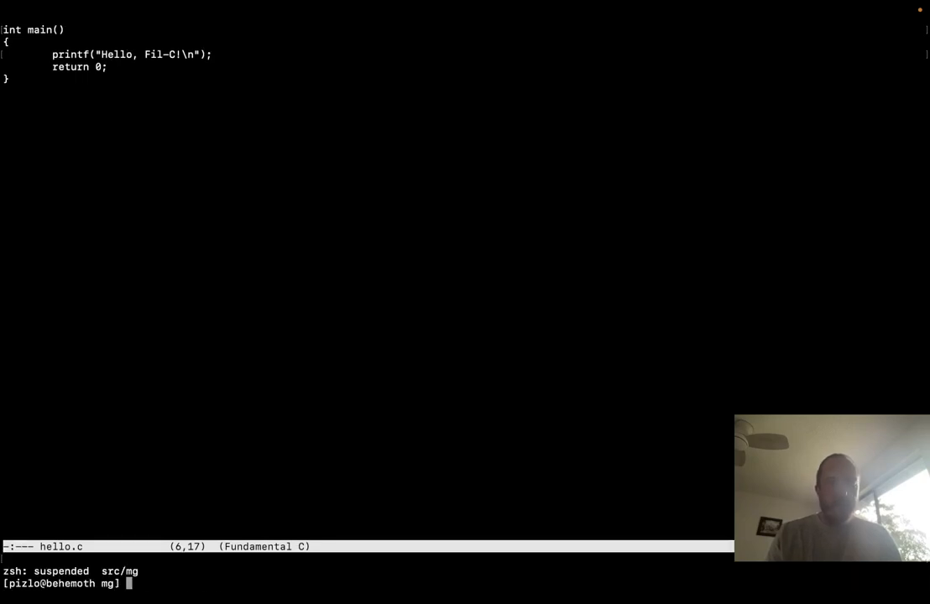
Compile hello.c with ../llvm-project-deluge/build/bin/clang and bring mg back to the foreground.
text(../)
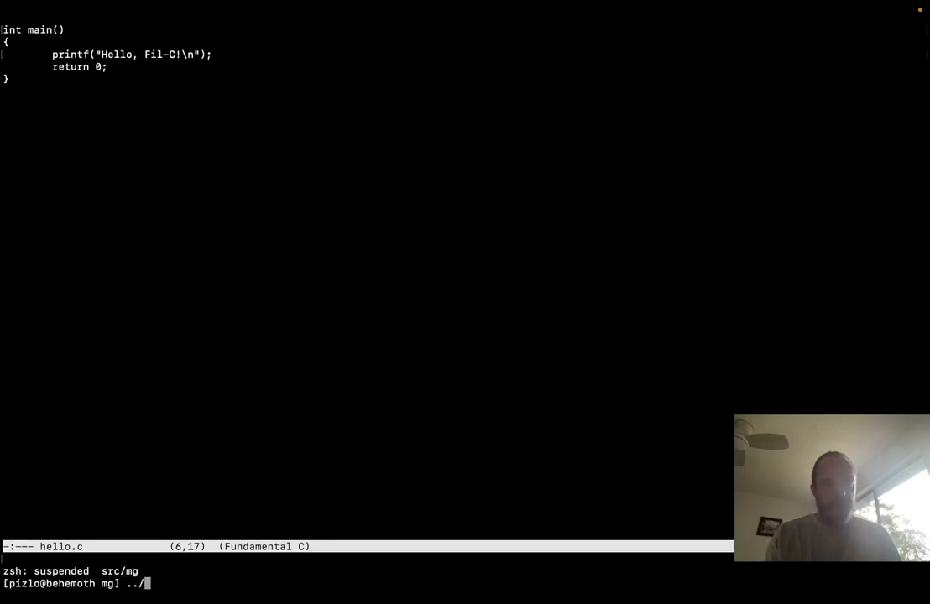
text(llvm-)
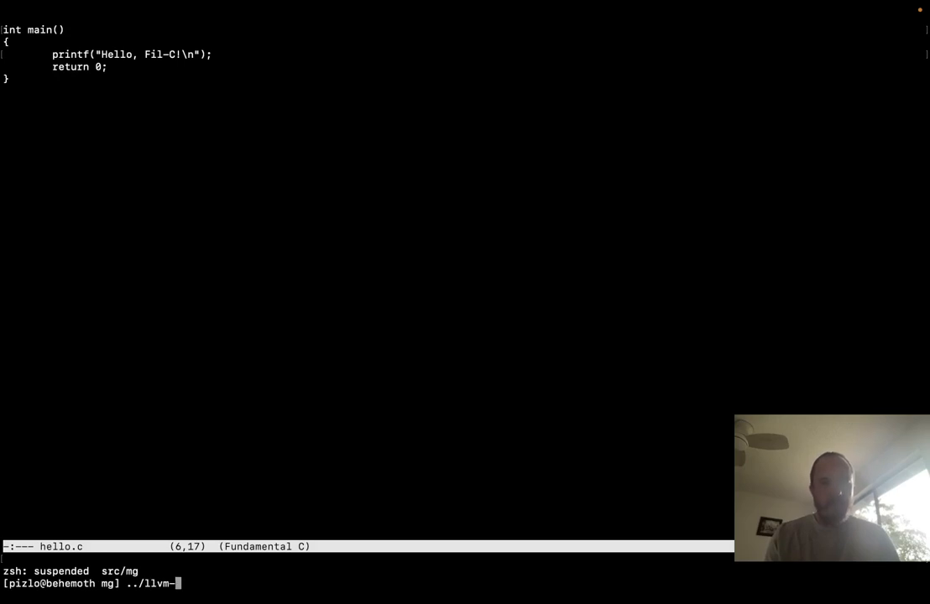
text(project-)
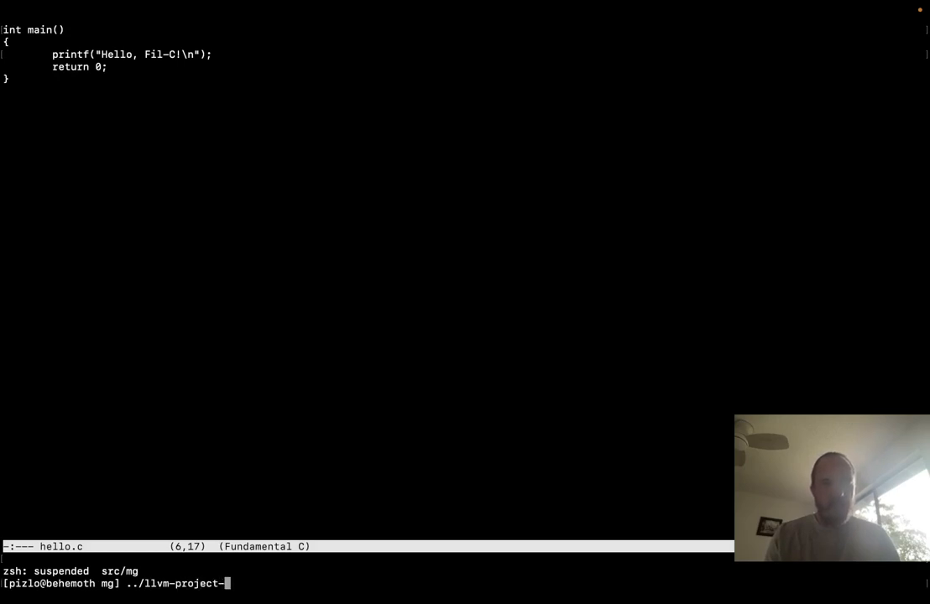
text(deluge/build/bin/c)
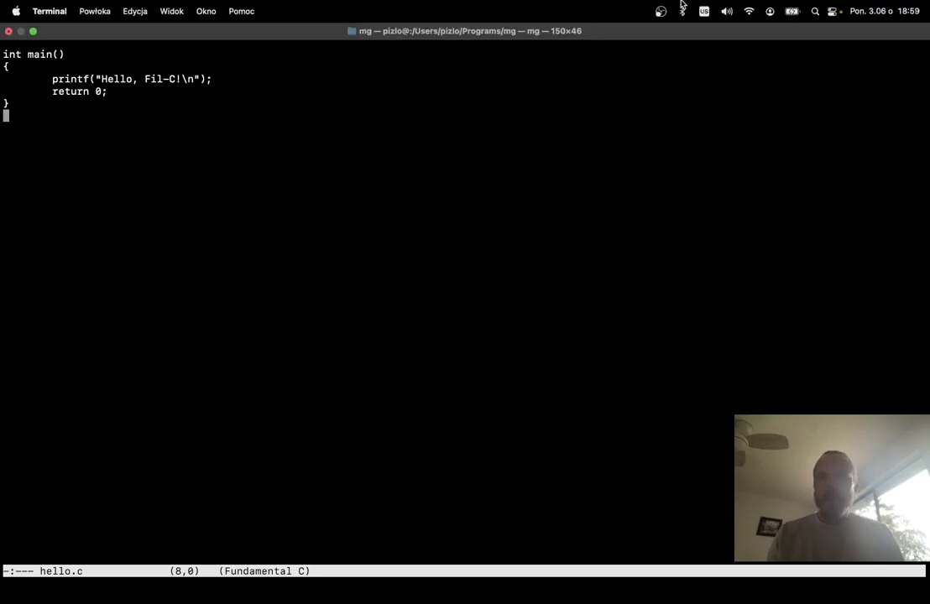
click(662, 10)
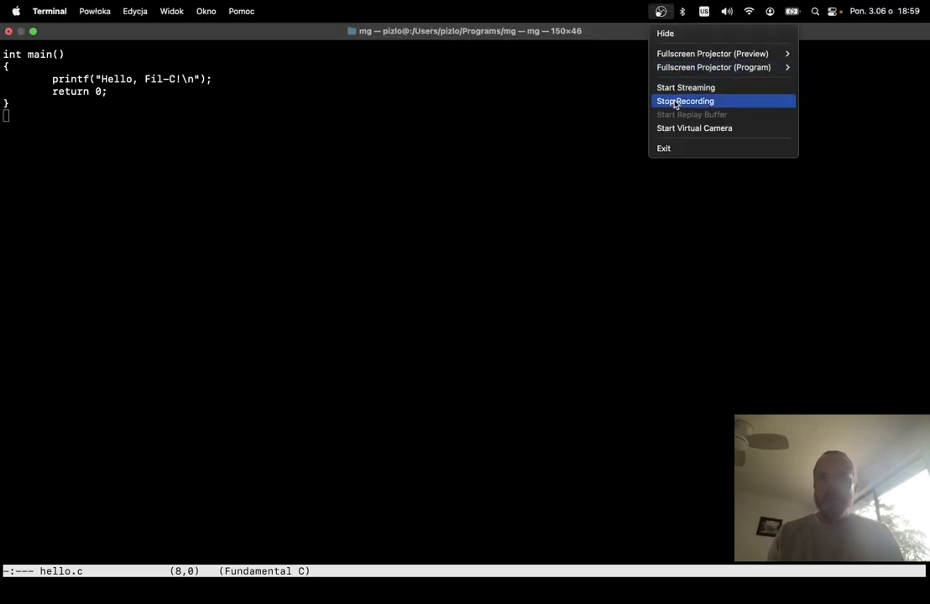